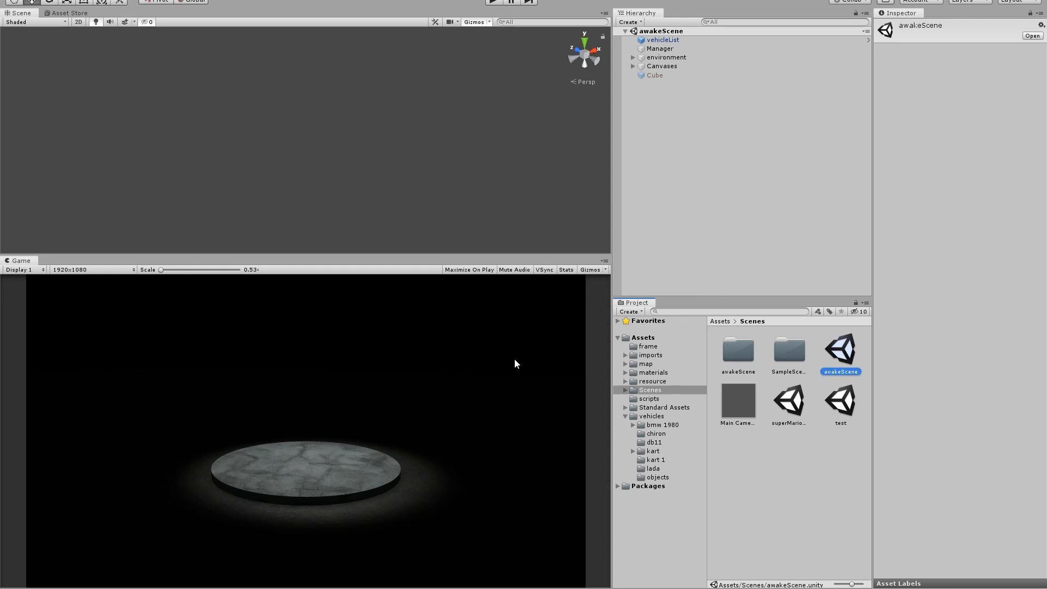
mouse_move(474, 299)
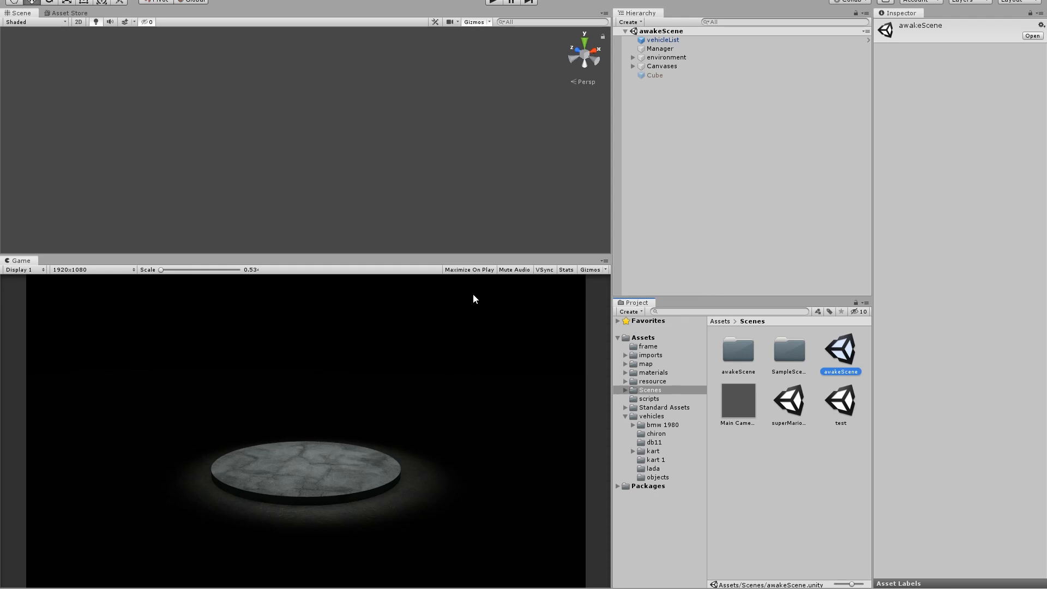
mouse_move(631, 237)
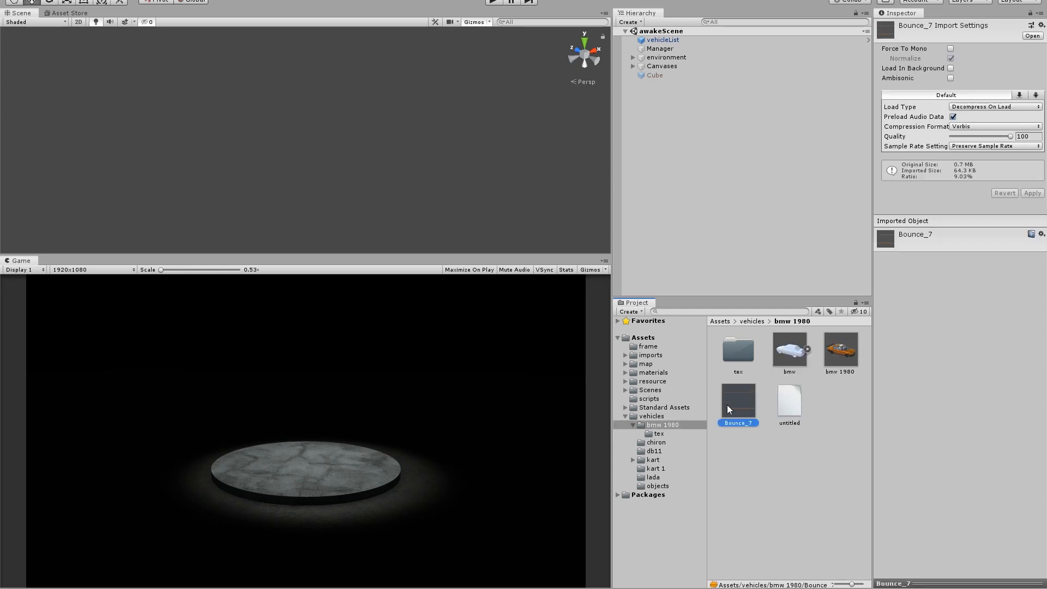
mouse_move(657, 435)
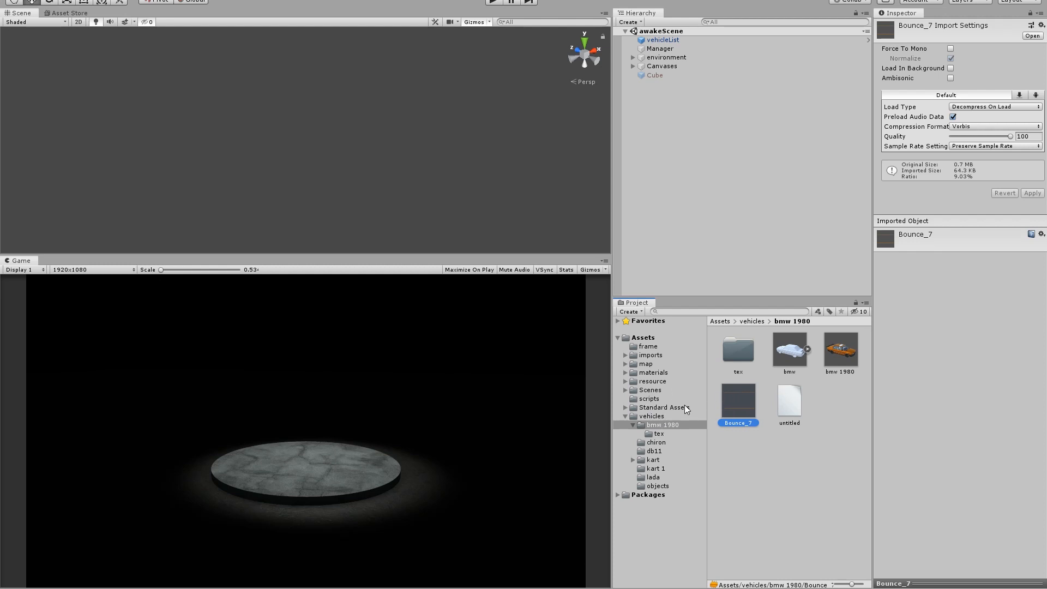
mouse_move(738, 383)
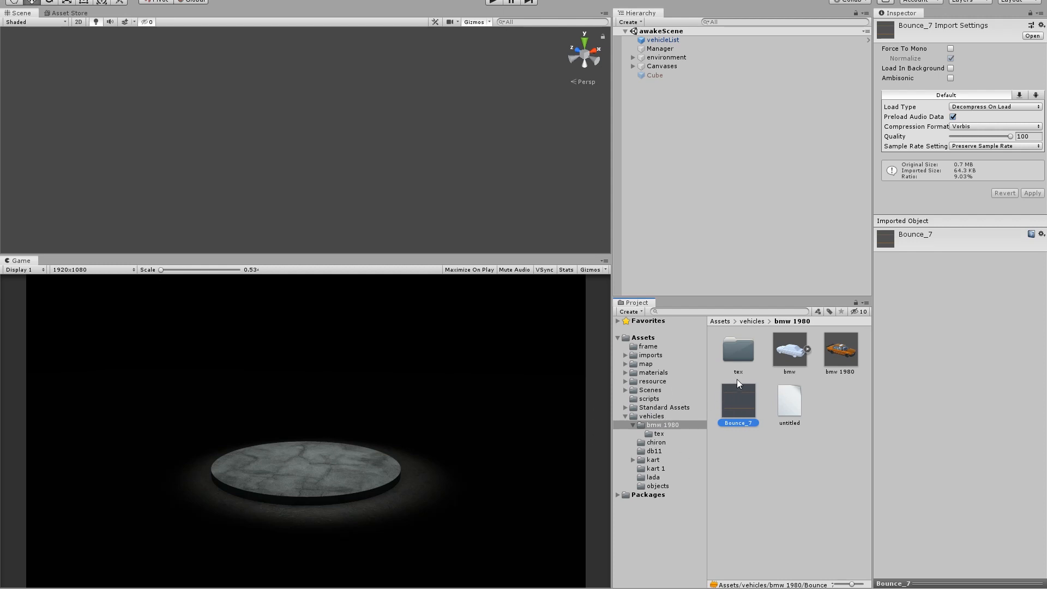
mouse_move(735, 414)
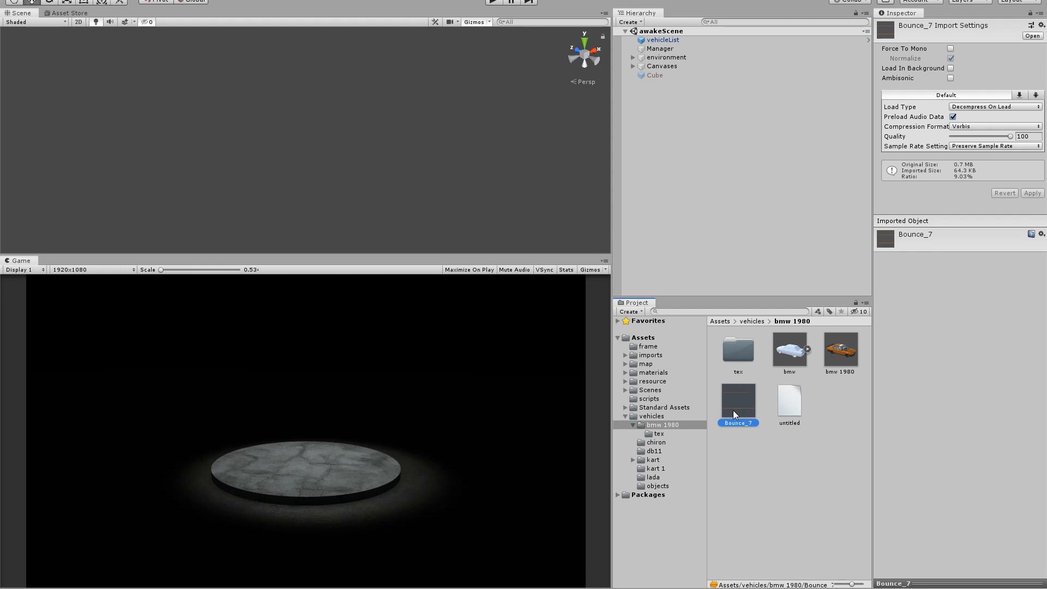
mouse_move(774, 454)
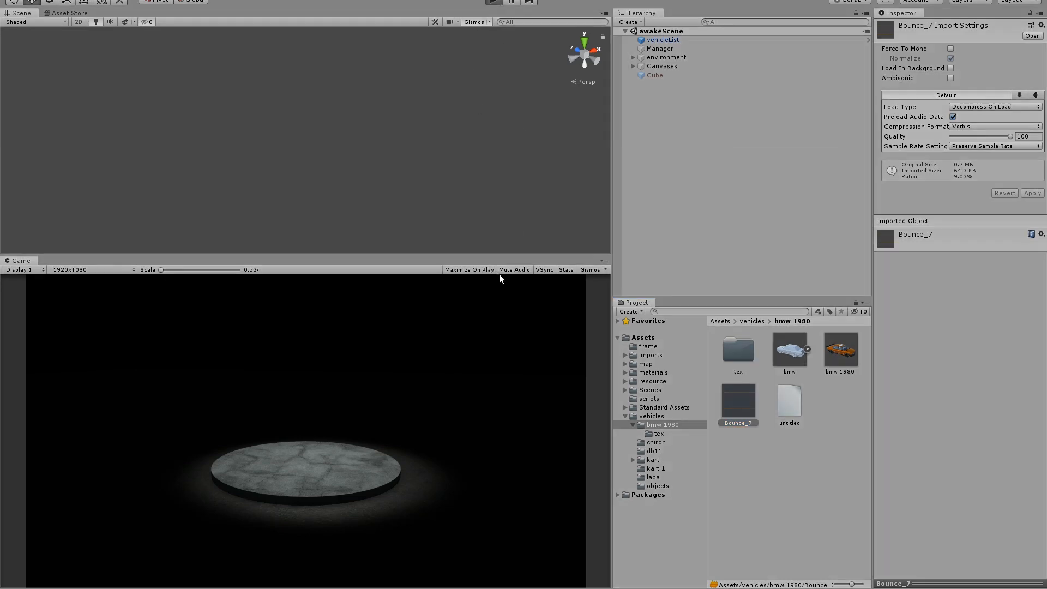
- Enter Play mode, pick the chiron instead of the bmw, and load the superMarioMap track
click(511, 2)
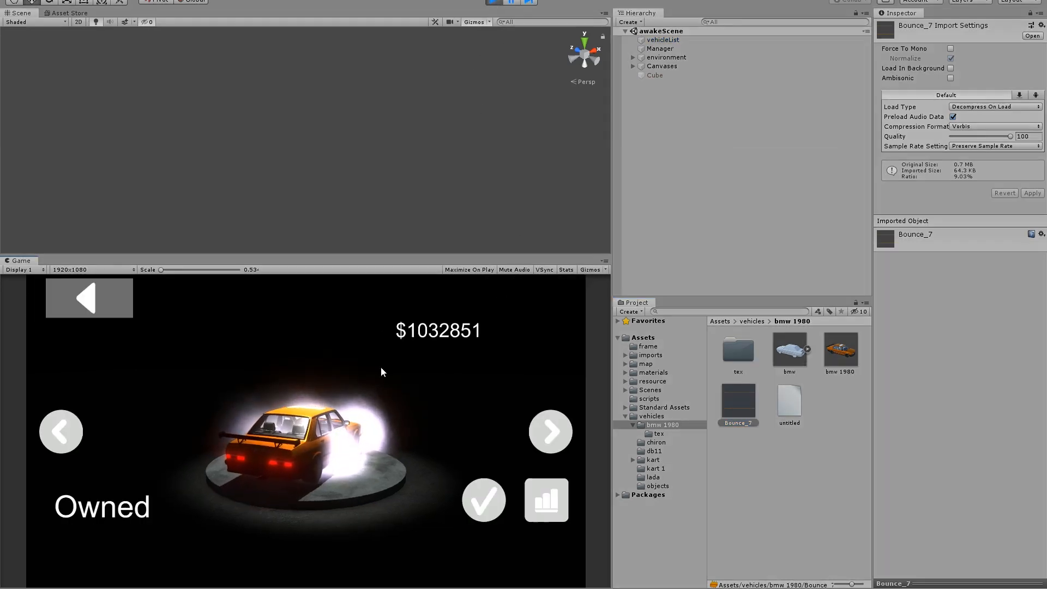
click(60, 430)
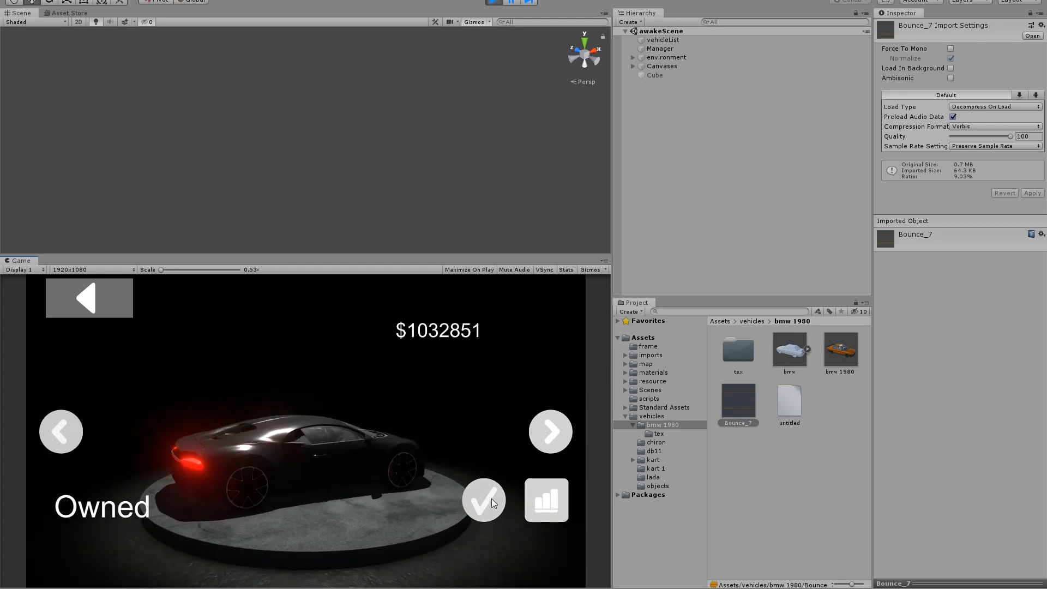
click(497, 2)
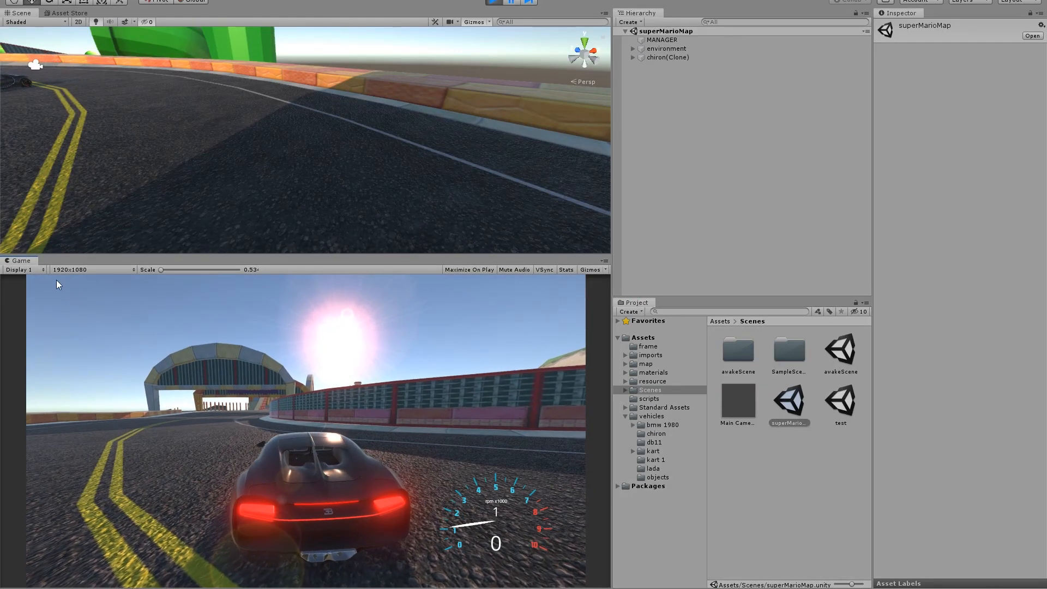
- Focus the Game view to drive the chiron around the track
click(469, 269)
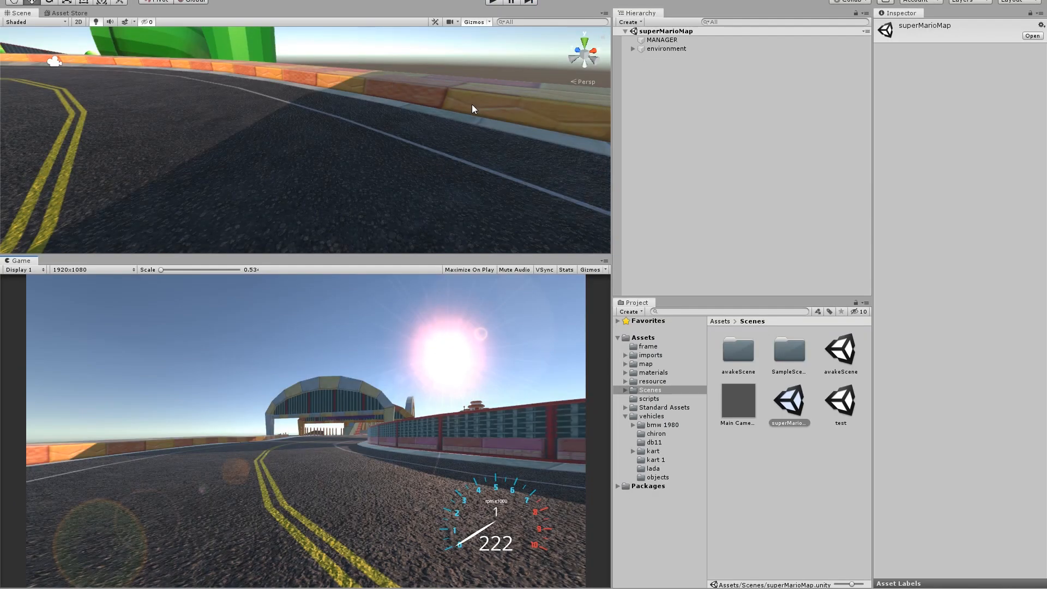
mouse_move(677, 425)
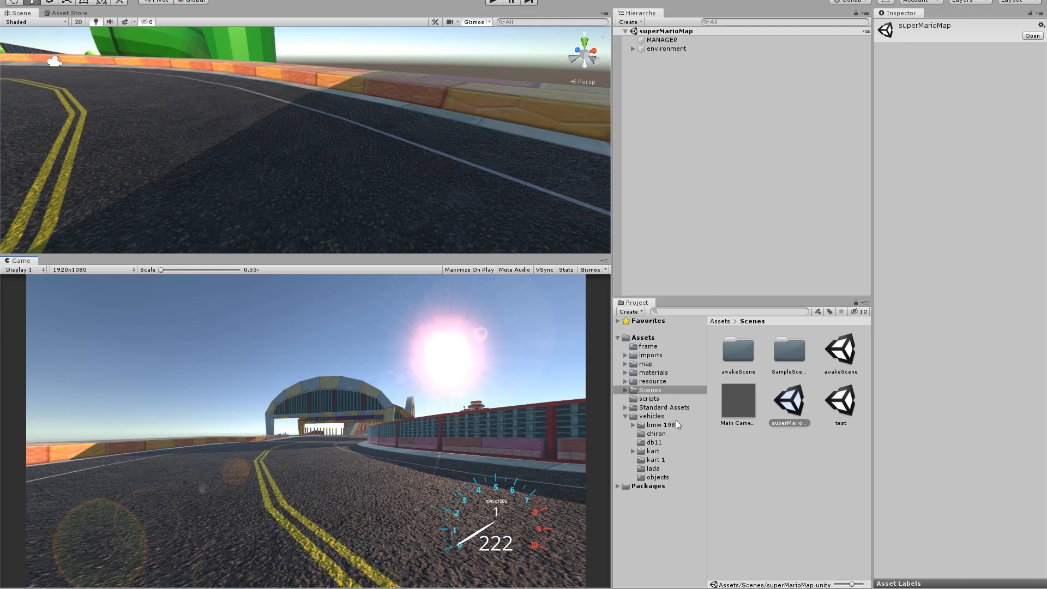
- Set the chiron prefab's Engine Sound Style to Four Channel and play-test again
click(655, 434)
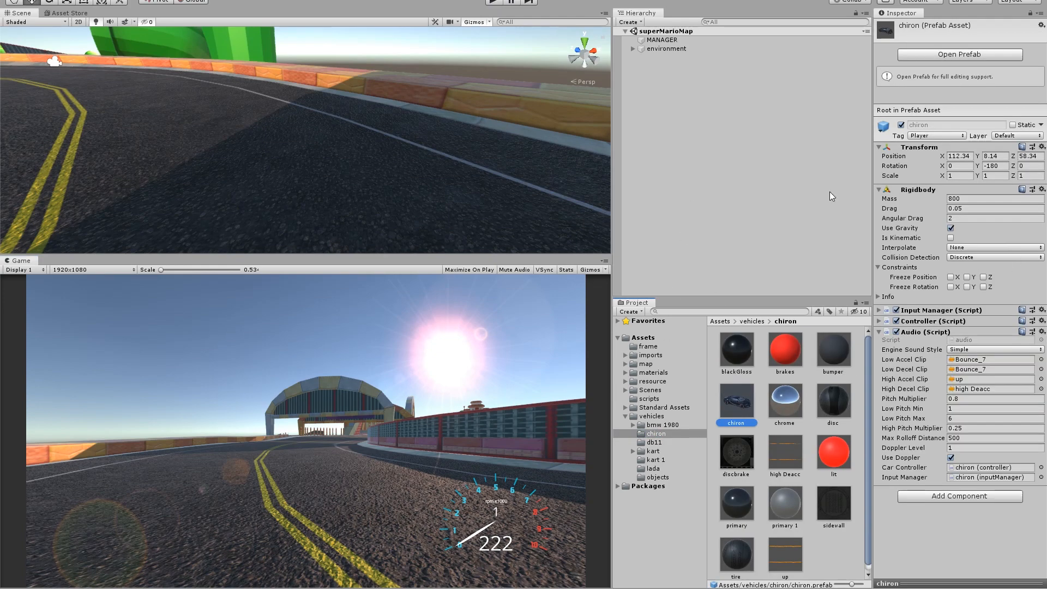
mouse_move(996, 339)
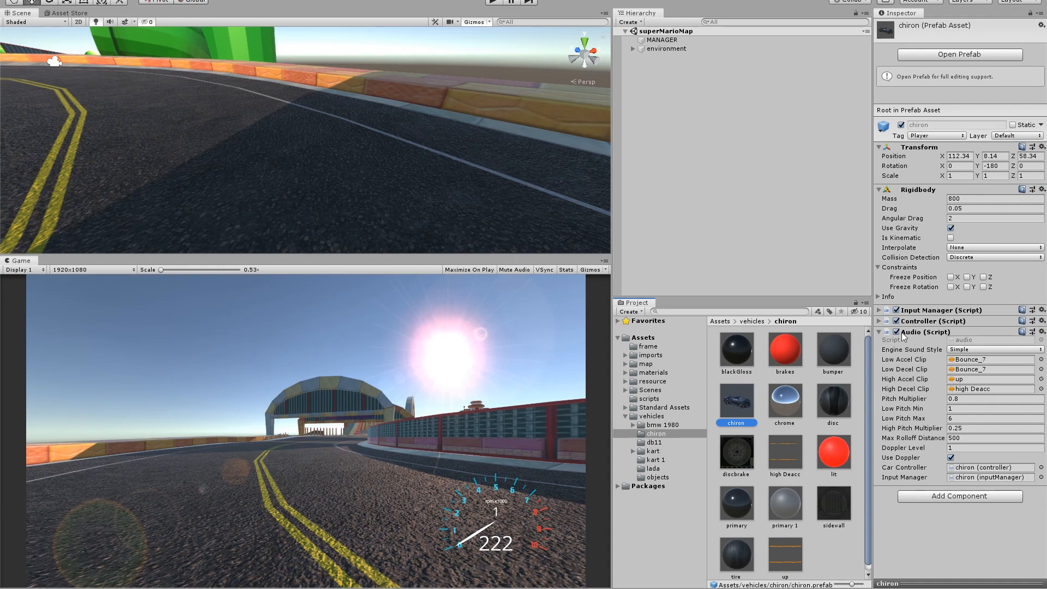
mouse_move(930, 344)
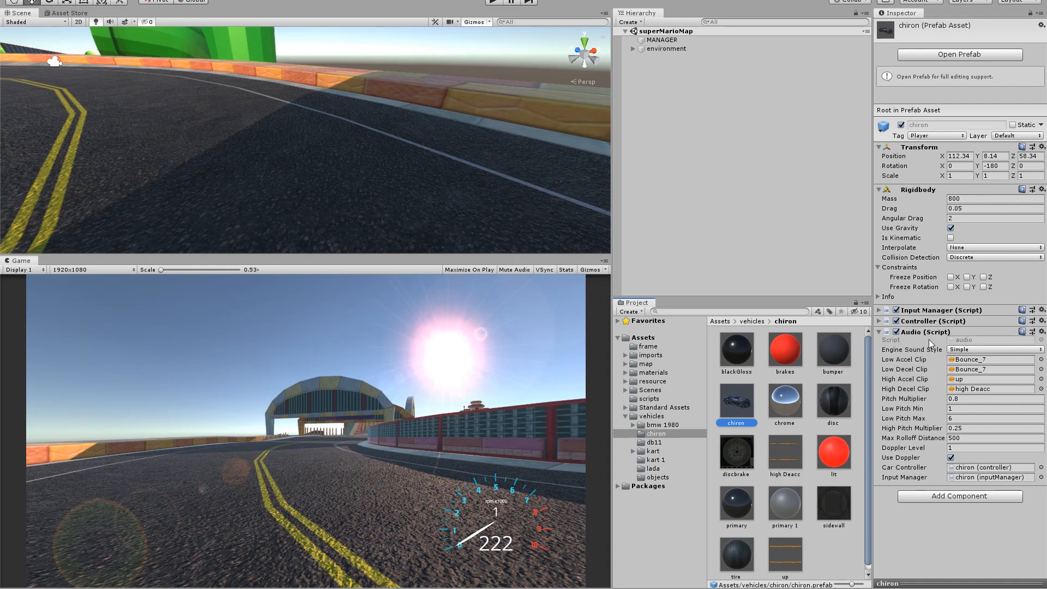
click(991, 349)
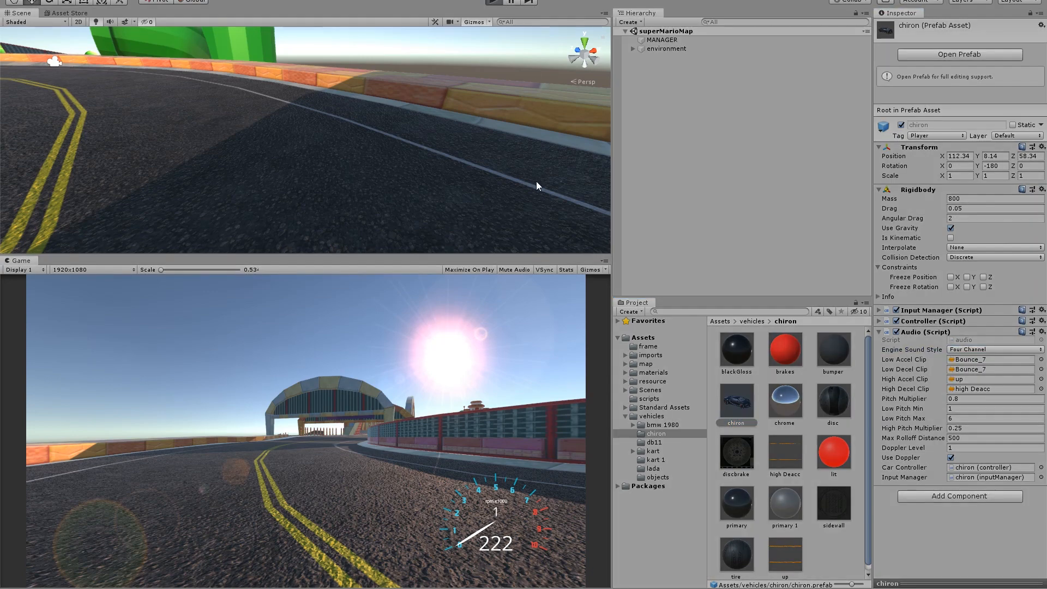
click(495, 2)
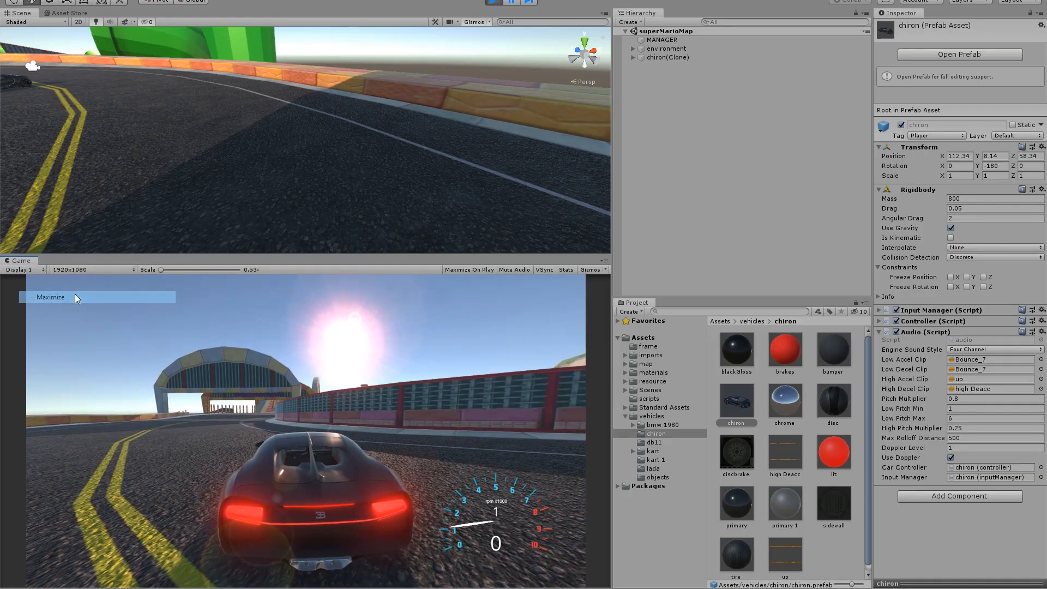
- Stop Play mode and open Standard Assets' CarAudio script in Visual Studio Code
click(50, 296)
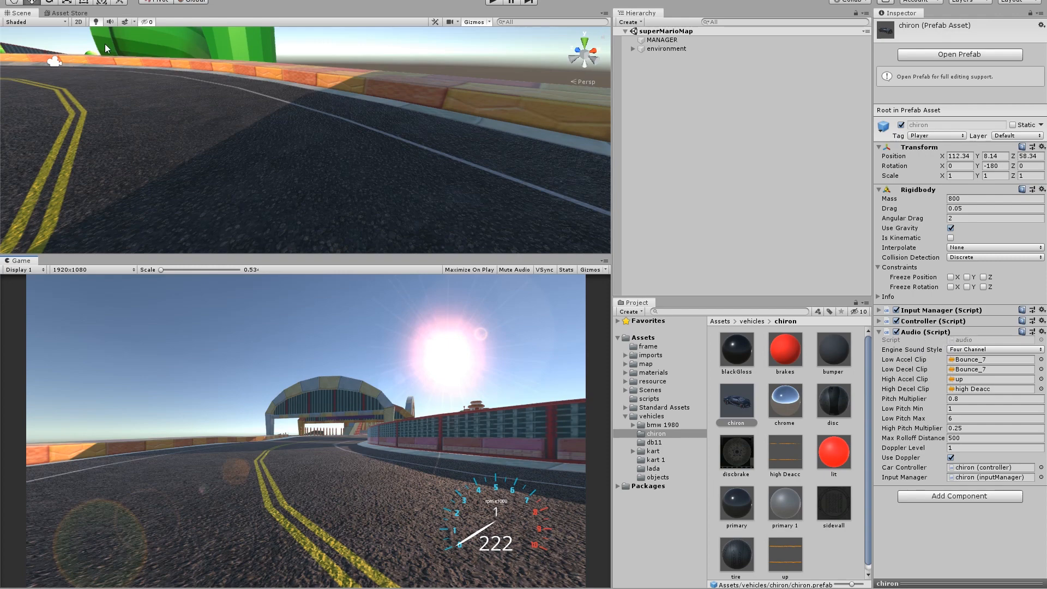
mouse_move(501, 362)
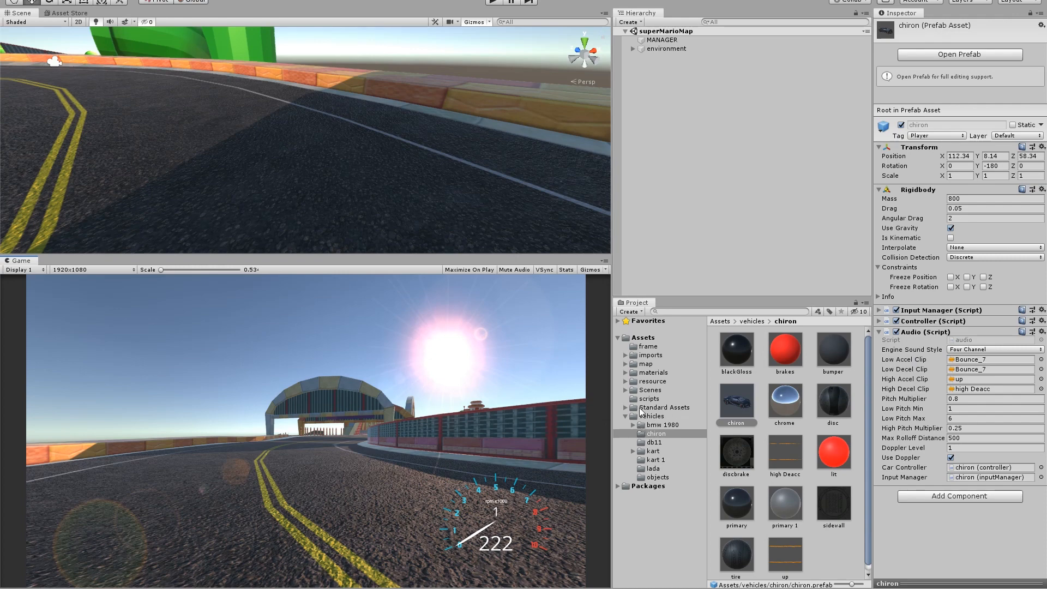
click(673, 486)
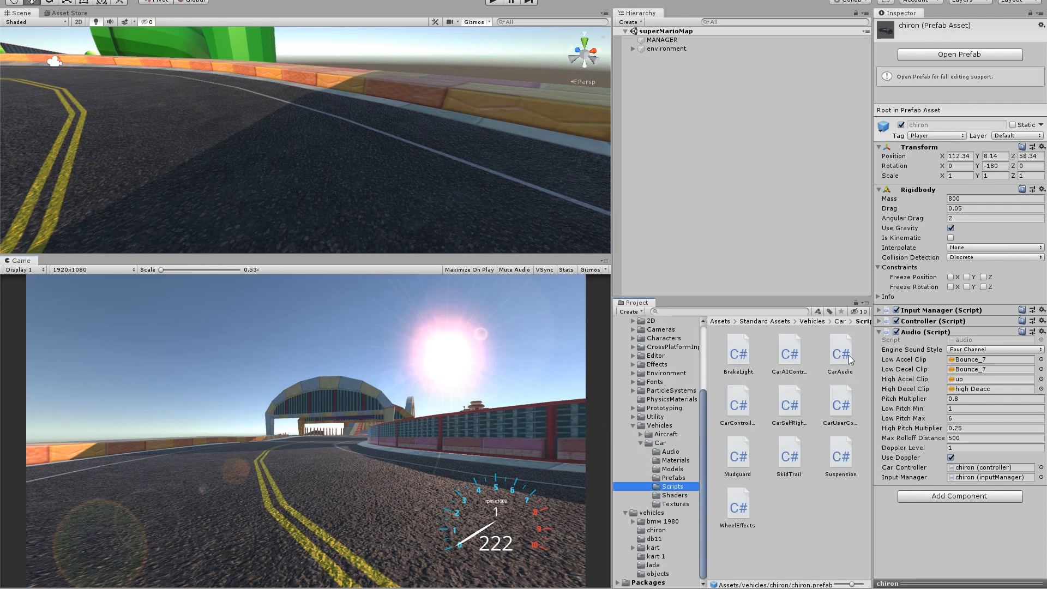
click(839, 351)
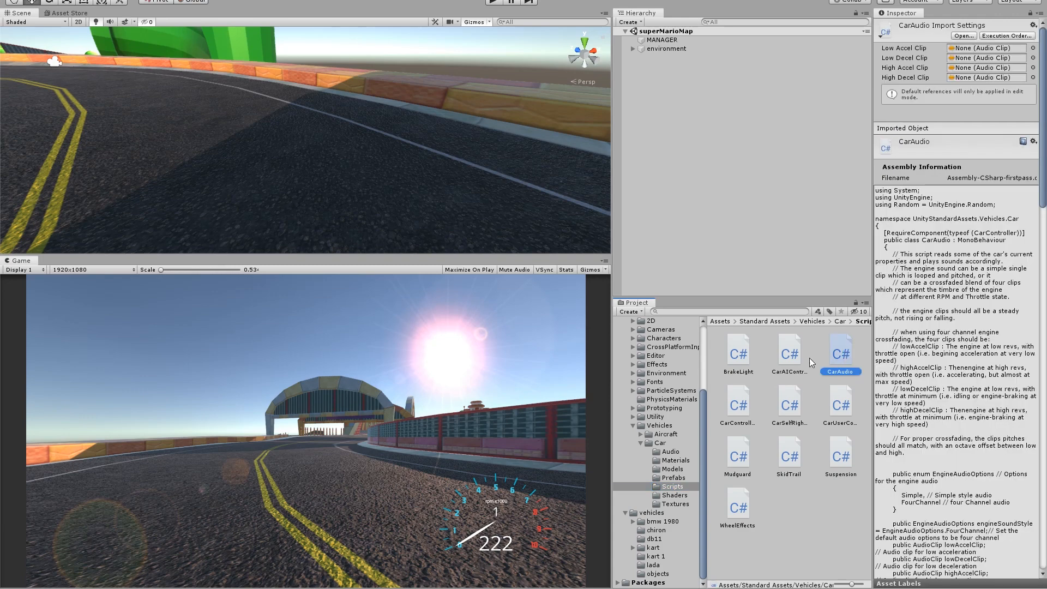
double_click(841, 351)
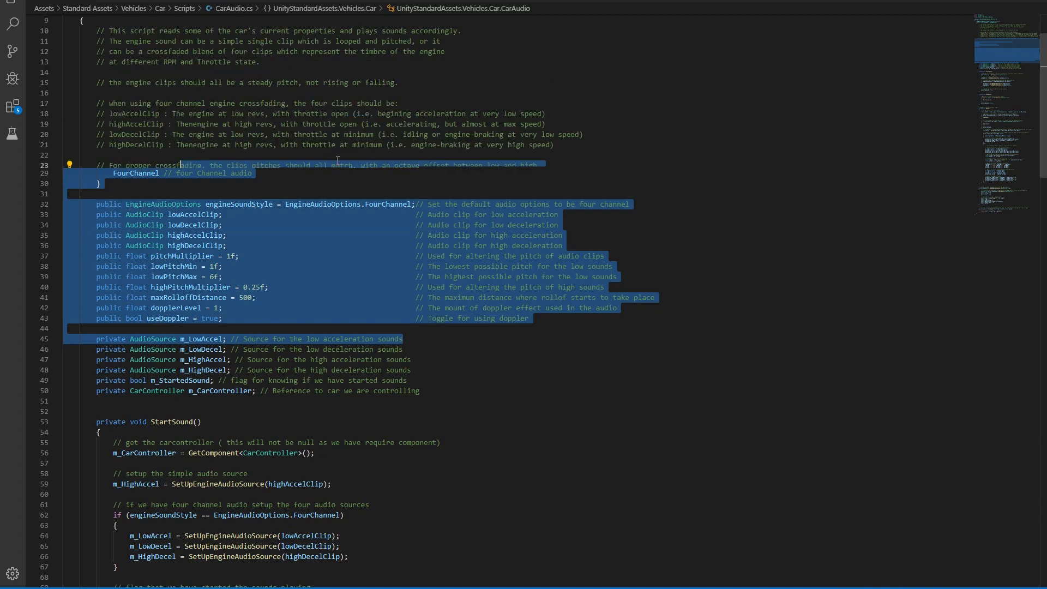
- Scroll through CarAudio.cs, then return to Unity with CarAudio selected
scroll(up, 3)
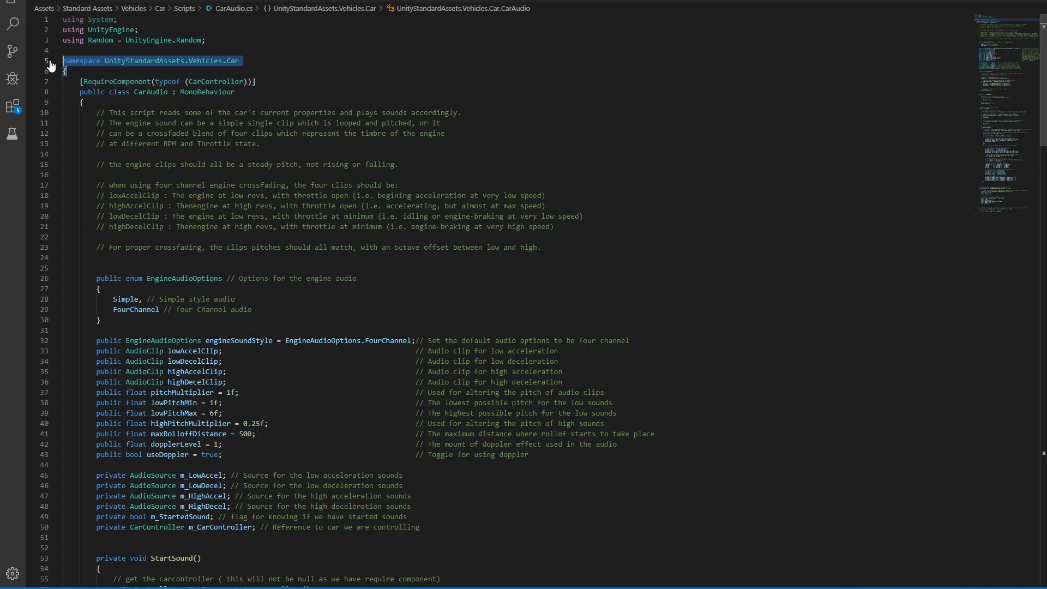
click(205, 61)
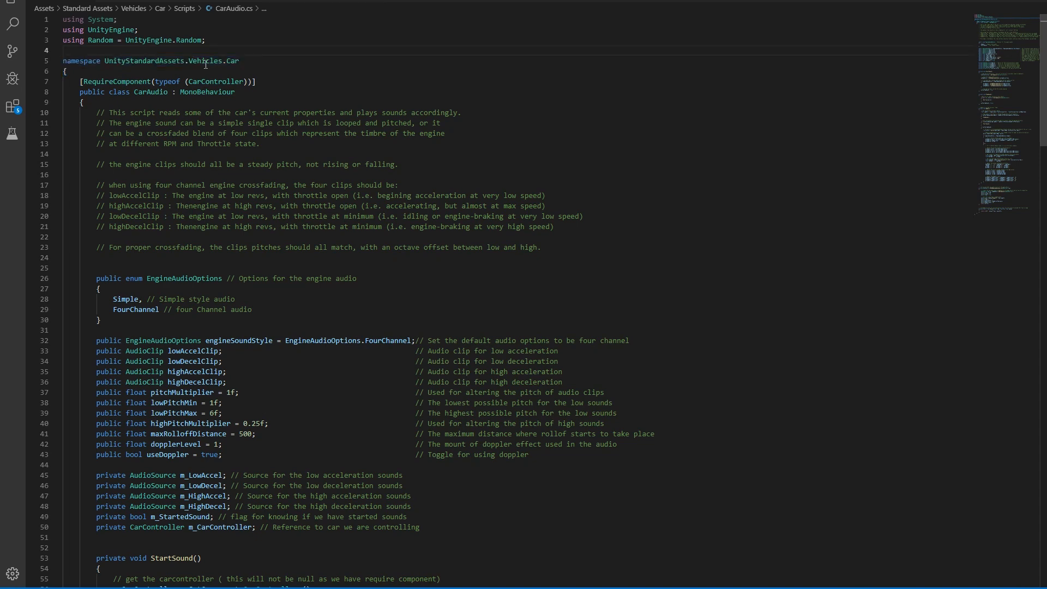
click(233, 60)
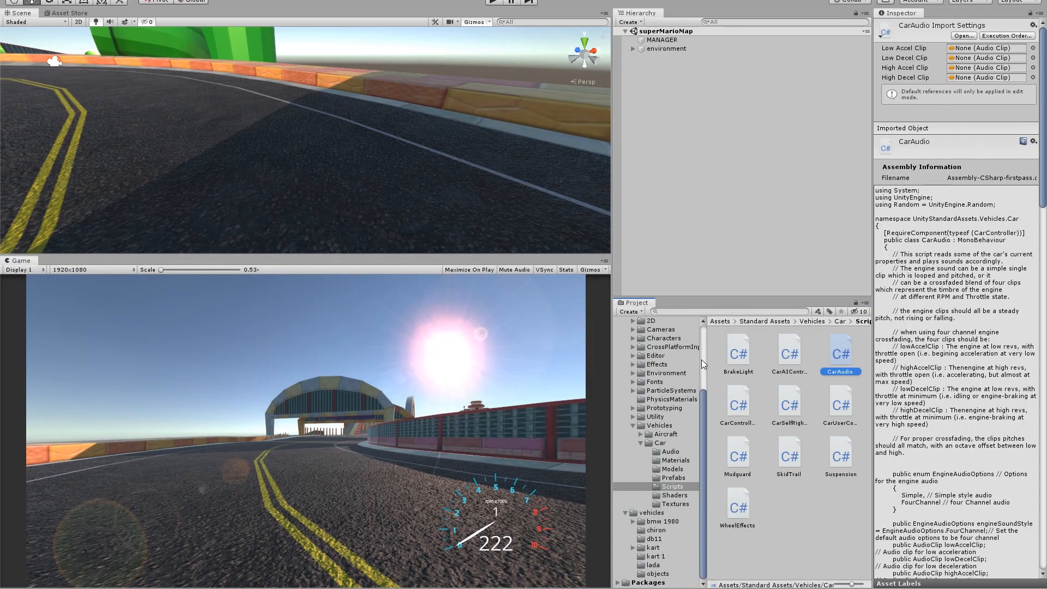
- Open the custom audio script from Assets > scripts in Visual Studio Code
click(647, 398)
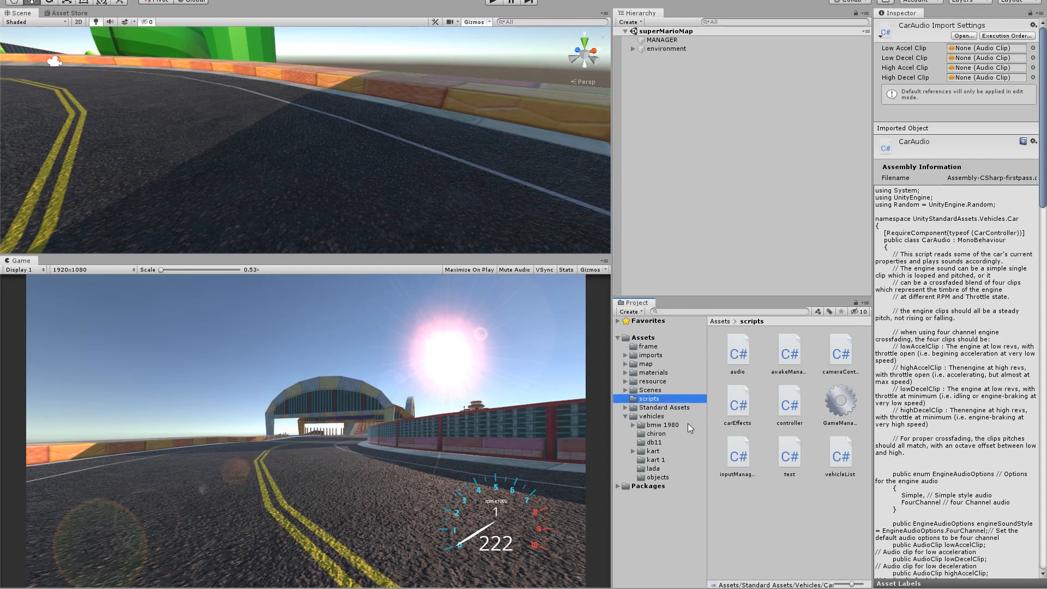
double_click(737, 347)
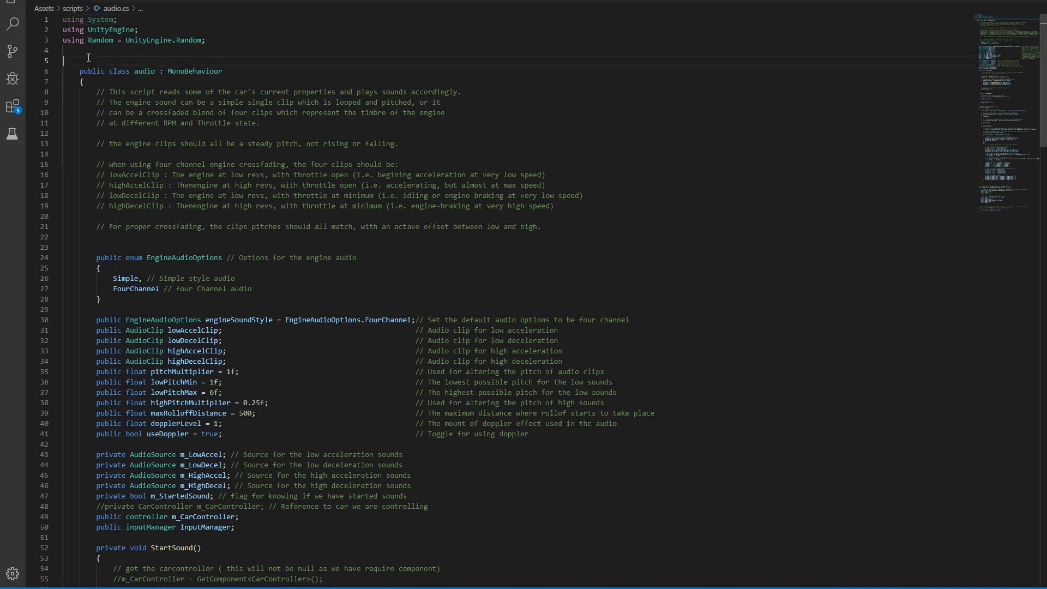
- Add a blank line above the controller field and trace m_CarController's engineRPM pitch use
scroll(down, 3)
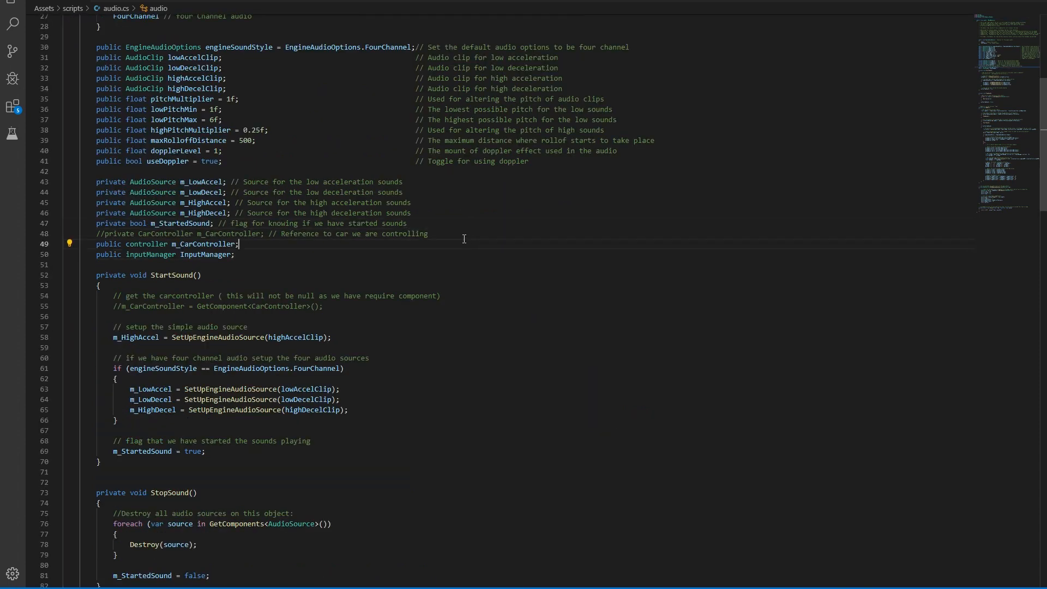
key(Enter)
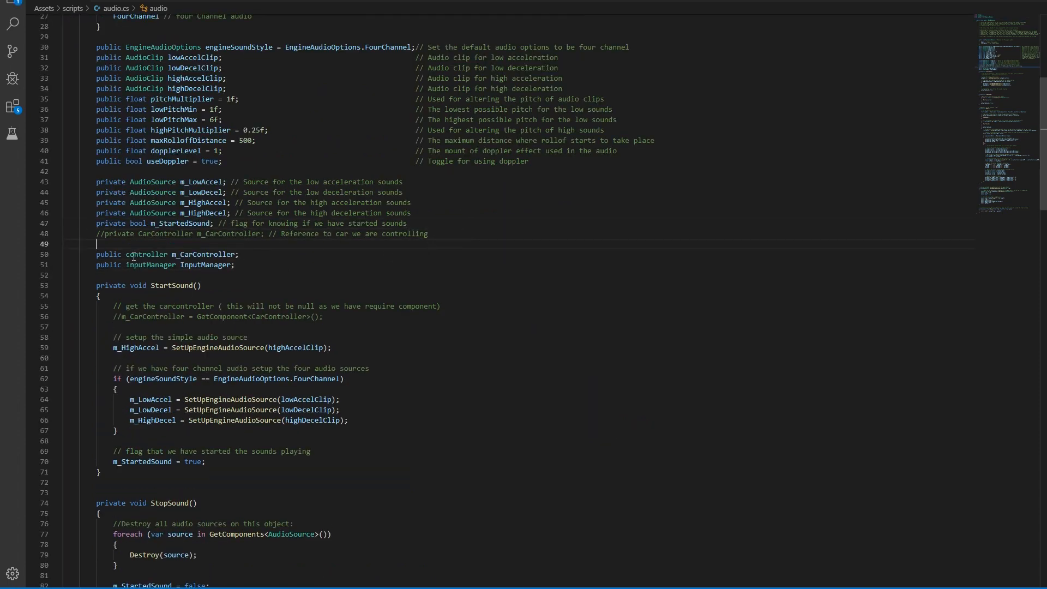
double_click(145, 254)
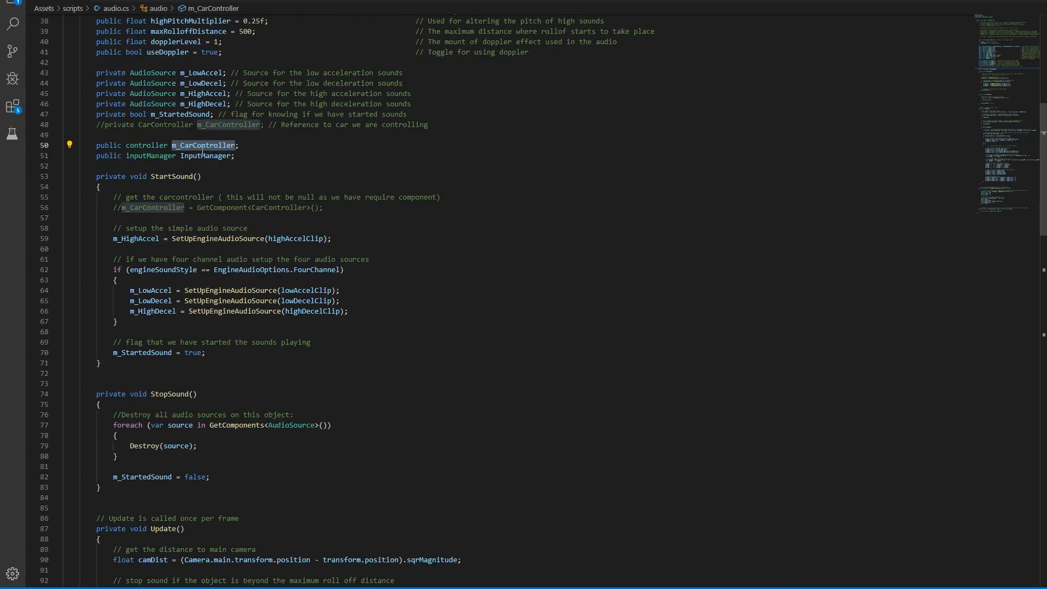
scroll(down, 3)
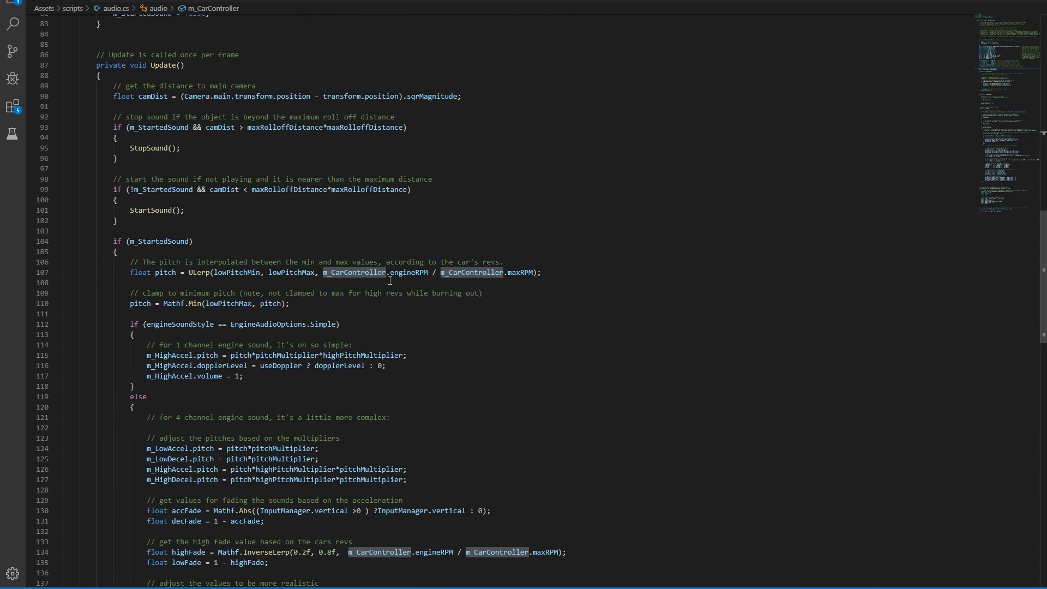
click(414, 272)
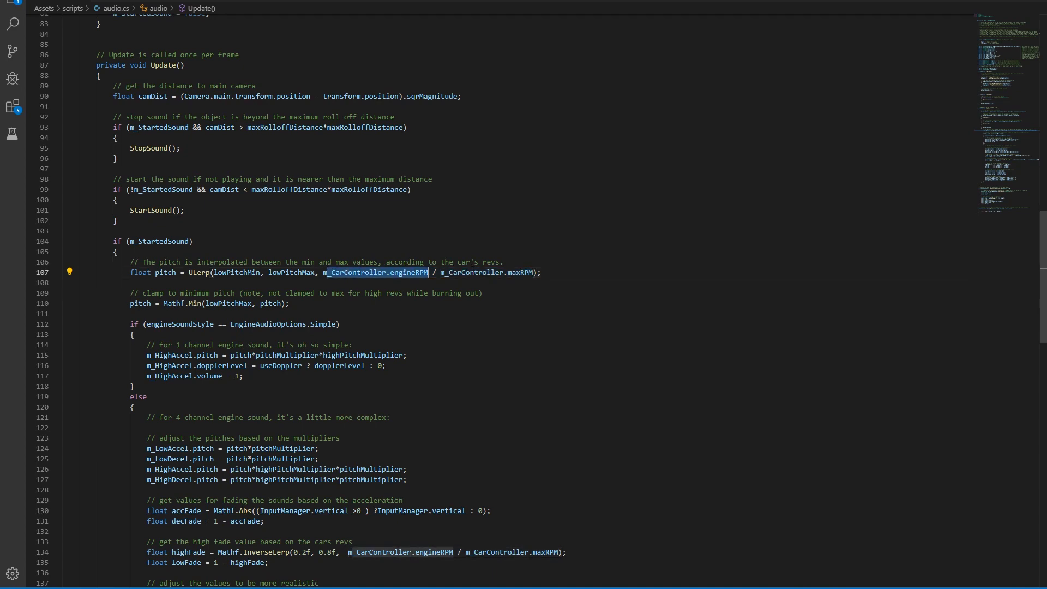
- Inspect the accFade code's InputManager.vertical > 0 condition and its zero values
scroll(down, 3)
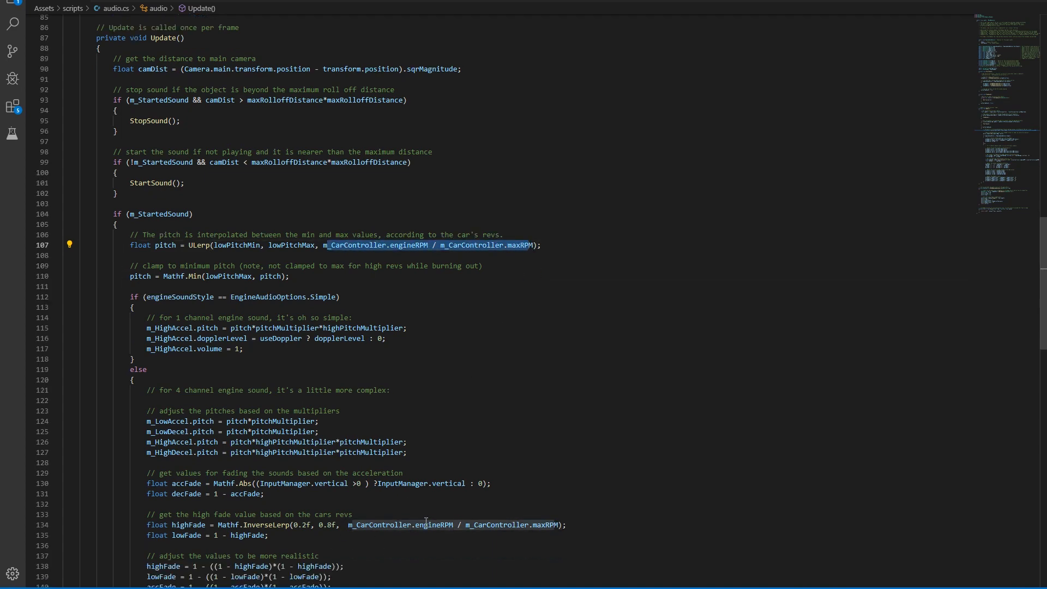
scroll(up, 3)
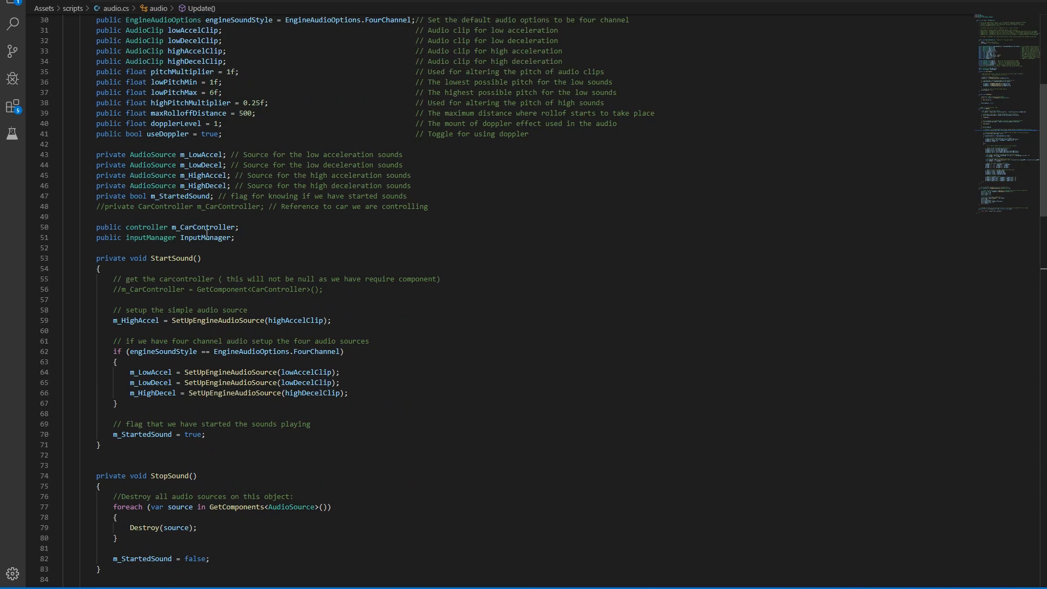
scroll(down, 3)
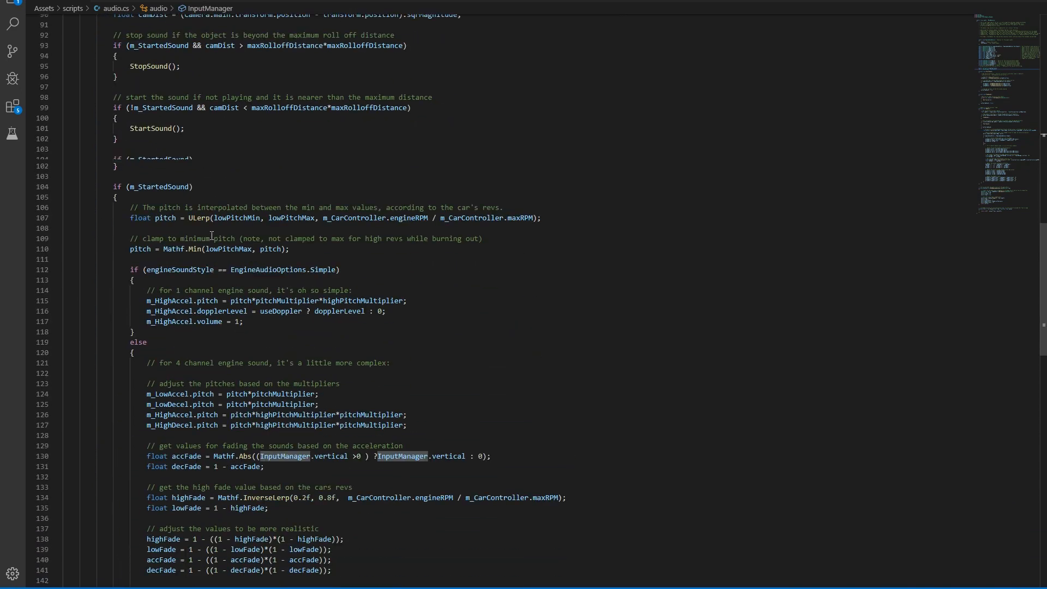
scroll(down, 3)
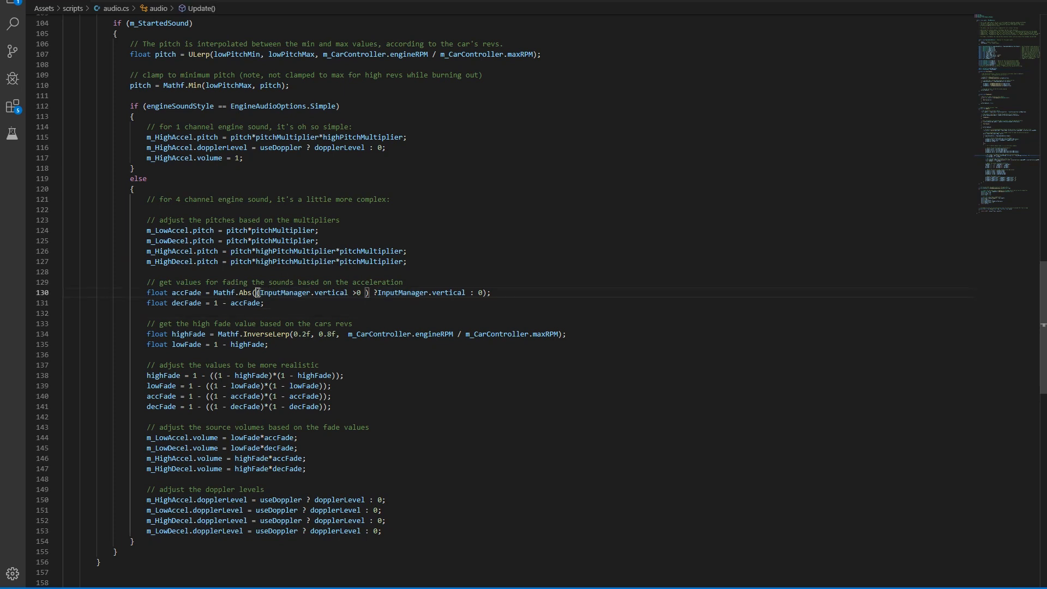
double_click(308, 293)
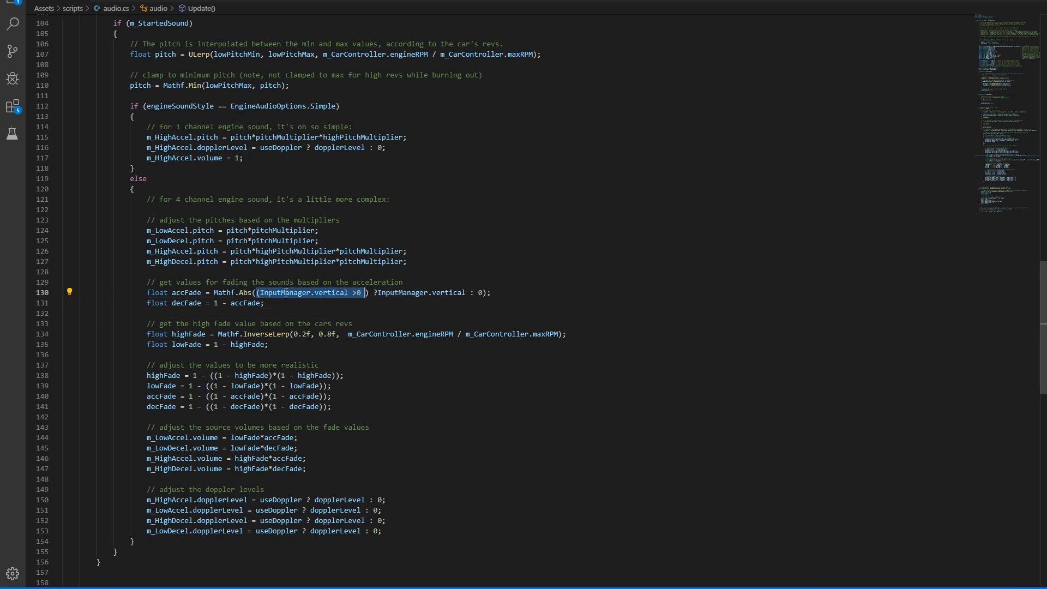
click(360, 292)
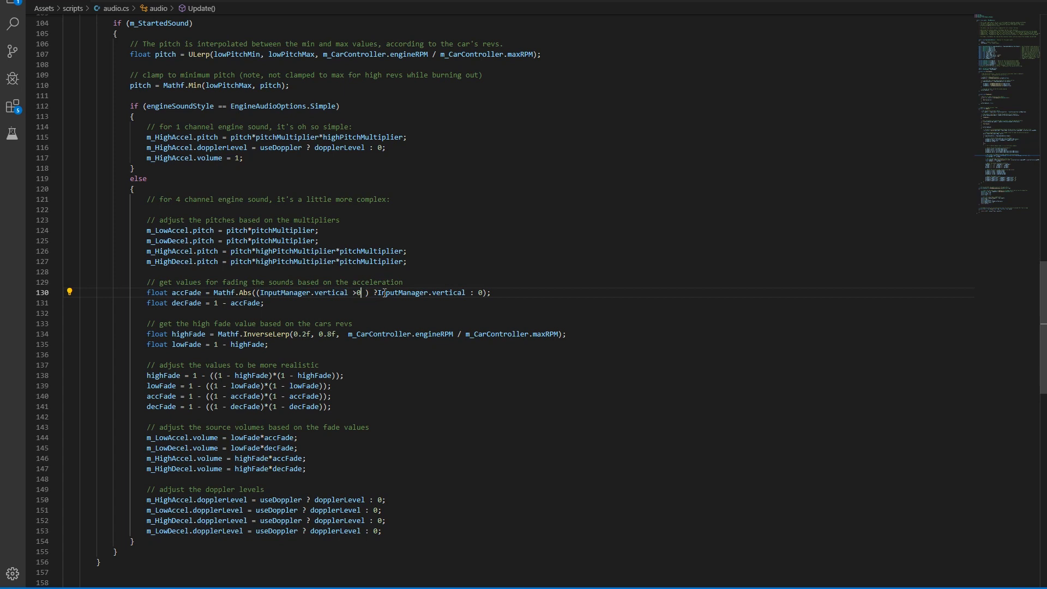
double_click(424, 293)
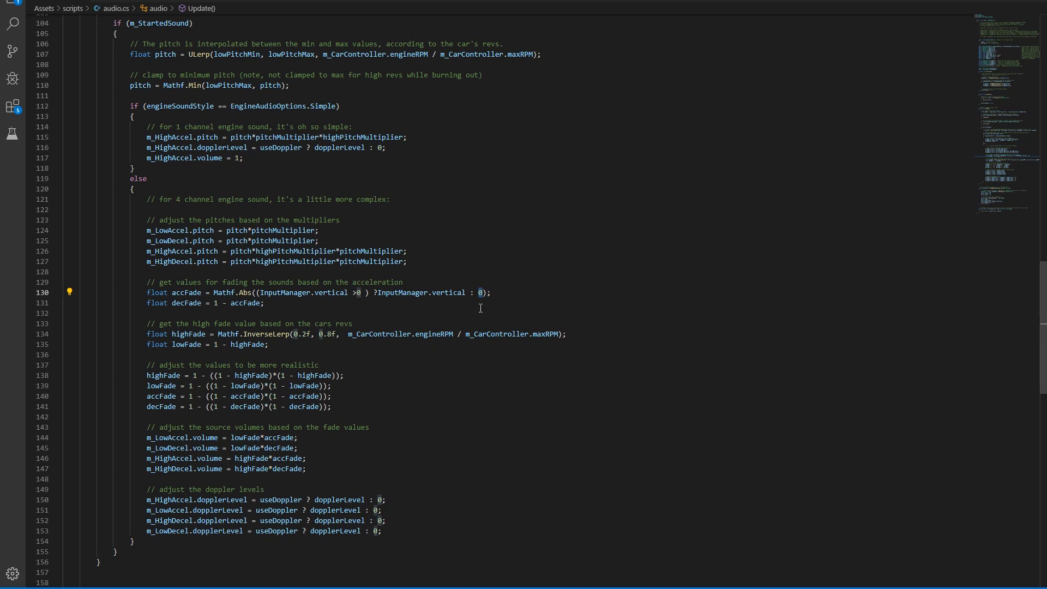
scroll(up, 3)
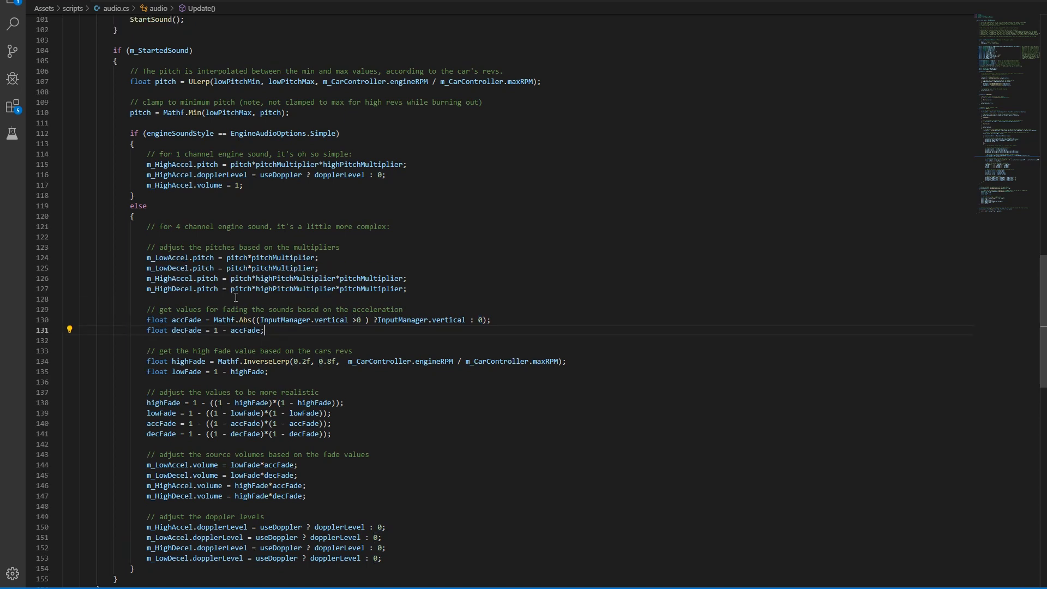
mouse_move(122, 65)
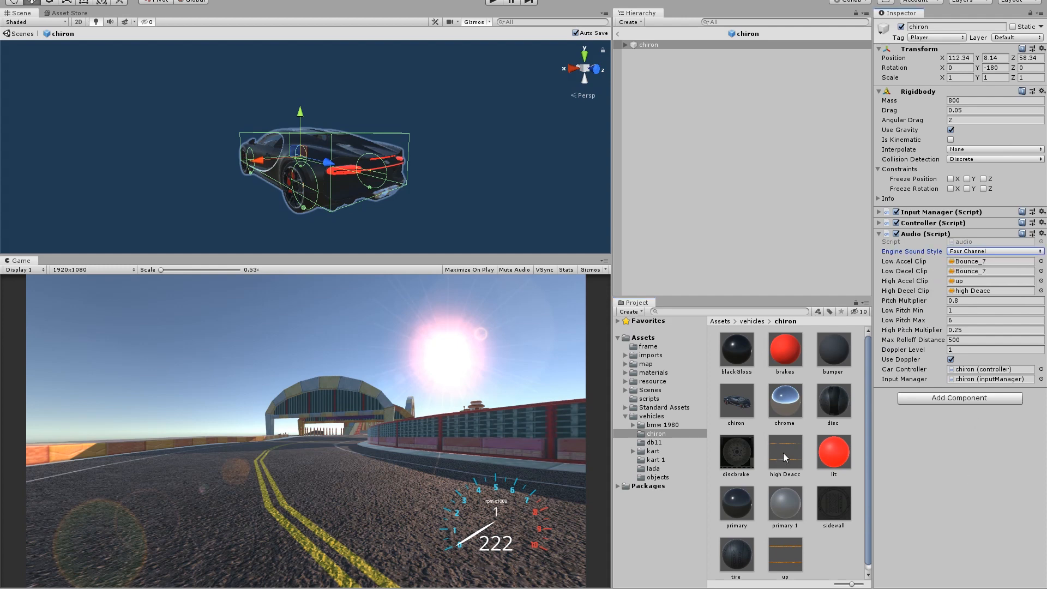
mouse_move(812, 401)
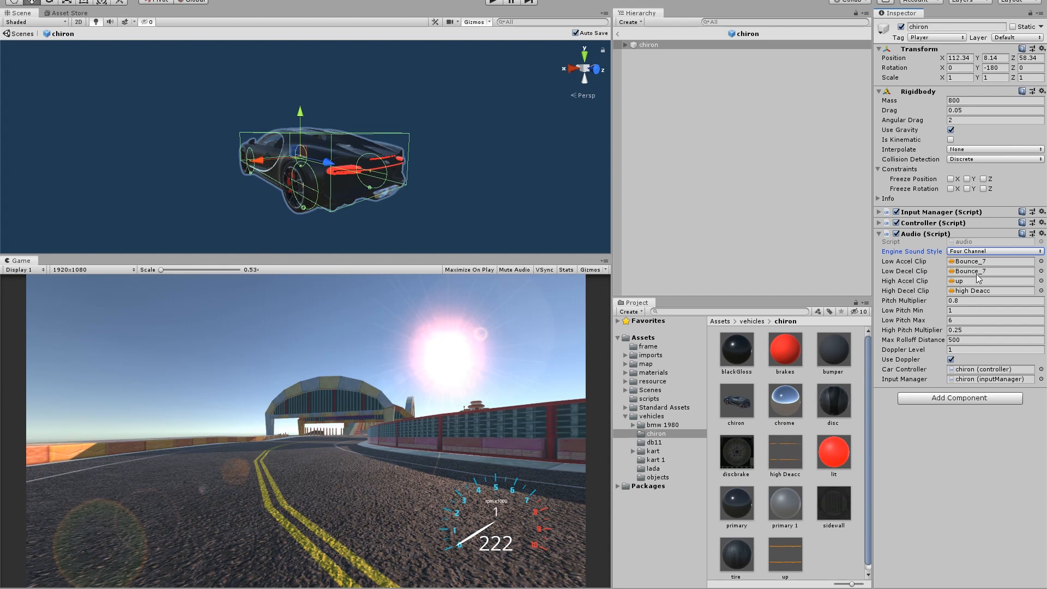
mouse_move(984, 274)
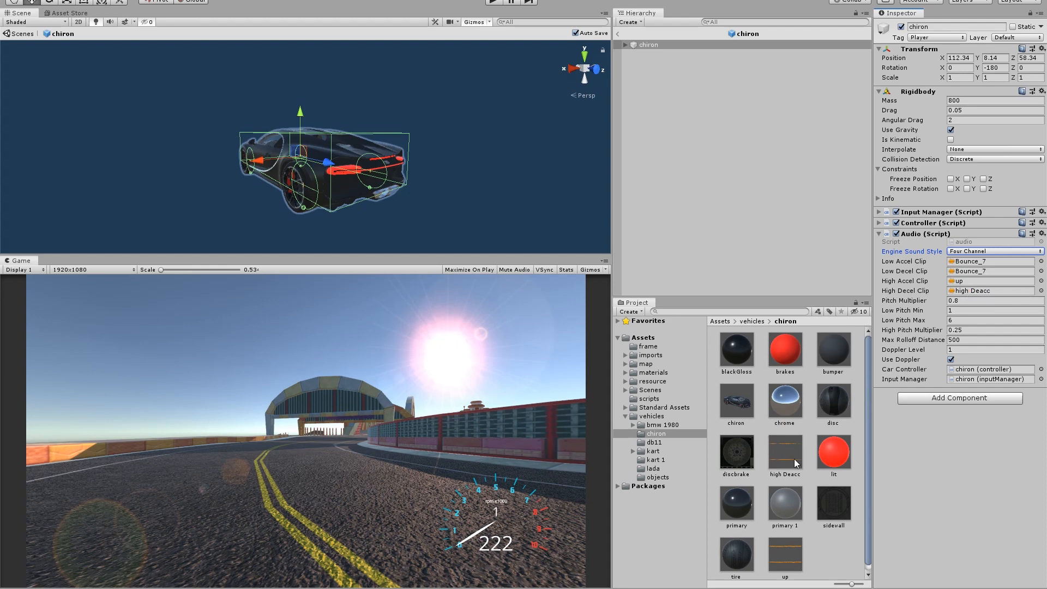
mouse_move(937, 267)
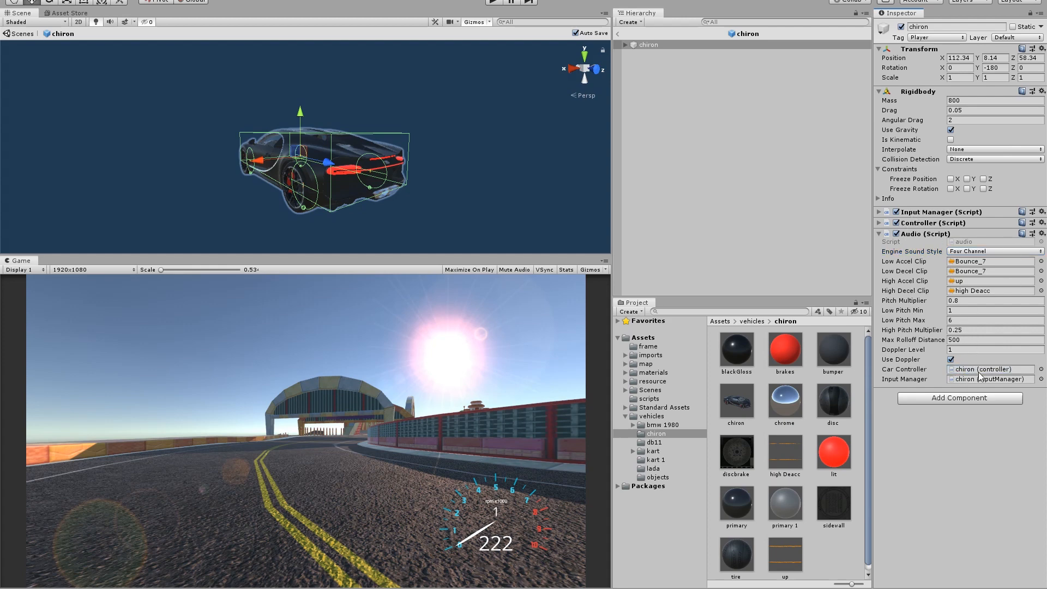
mouse_move(491, 3)
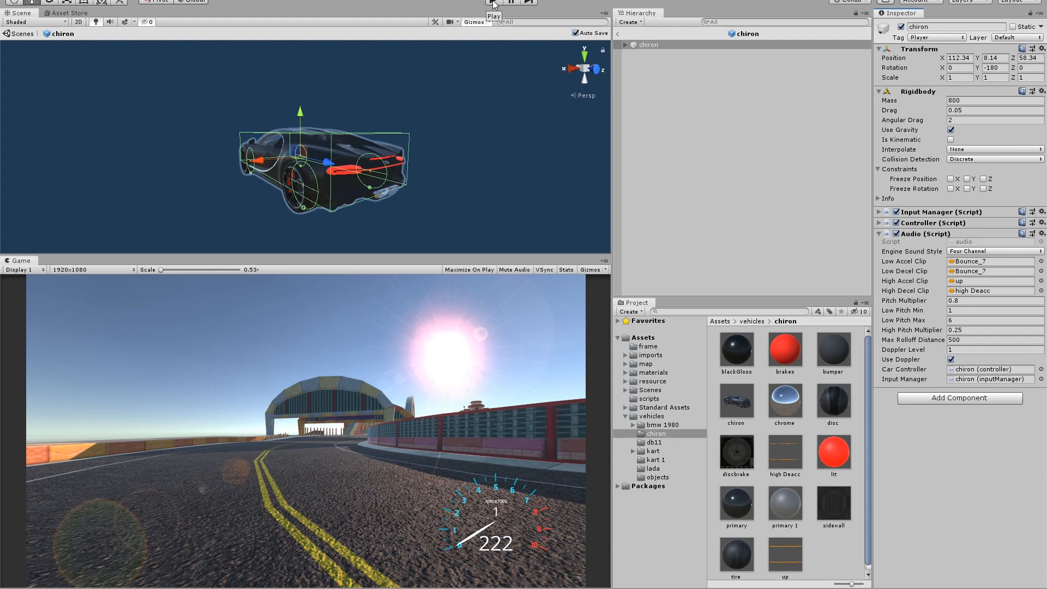